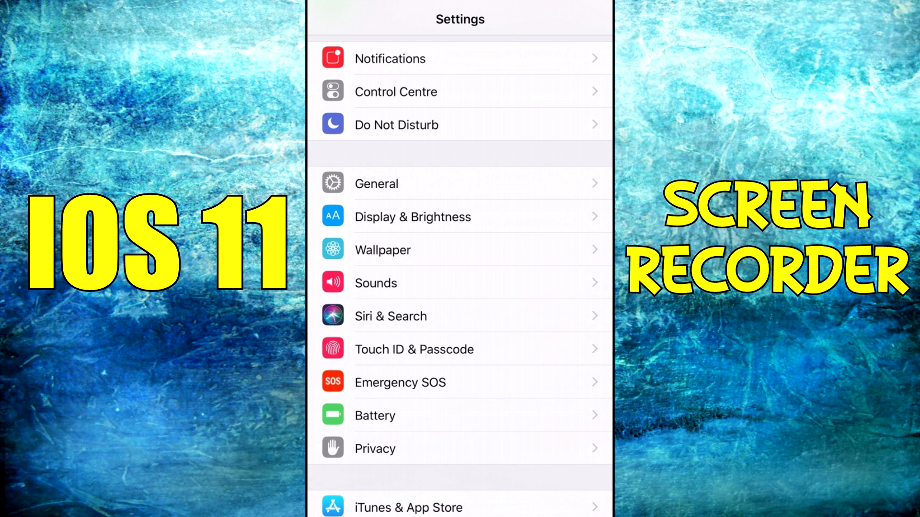
# Check in General > Software Update that the device is on iOS 11.0 and up to date.
pyautogui.scroll(-3)
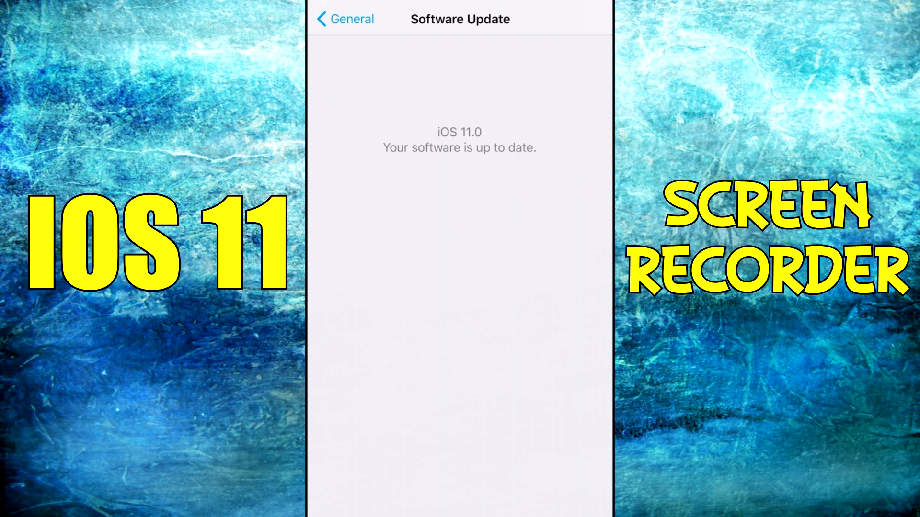
# Reach the Control Centre Customise Controls page listing Screen Recording.
pyautogui.click(345, 19)
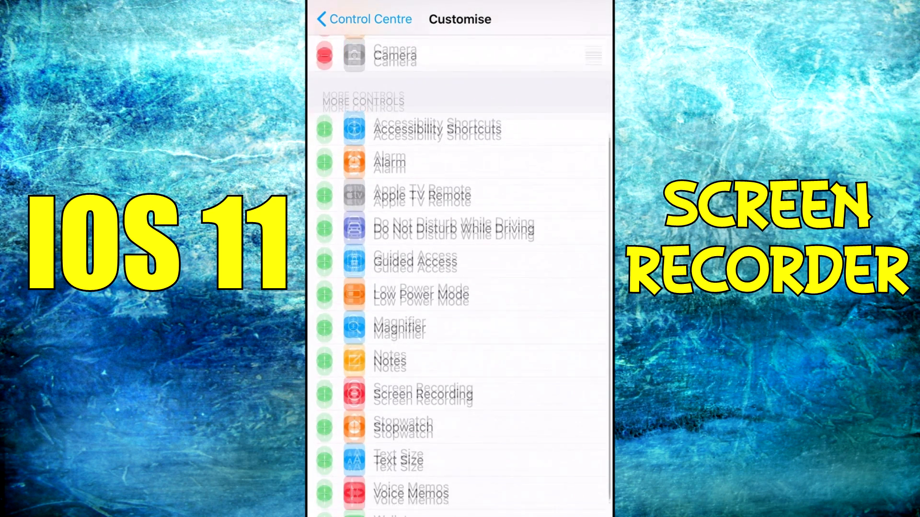
# Add Screen Recording to Control Centre so its record control appears in the panel.
pyautogui.click(323, 394)
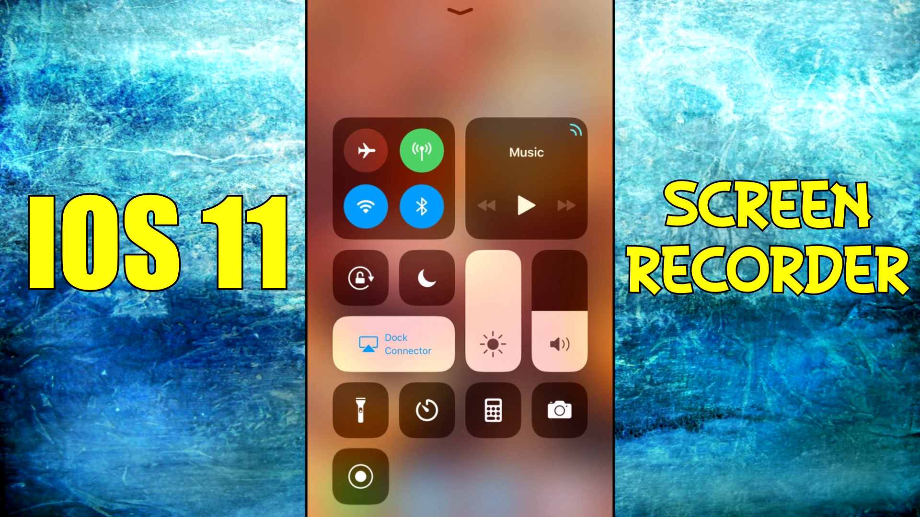
# Start a screen recording from Control Centre with Microphone Audio switched on.
pyautogui.click(360, 476)
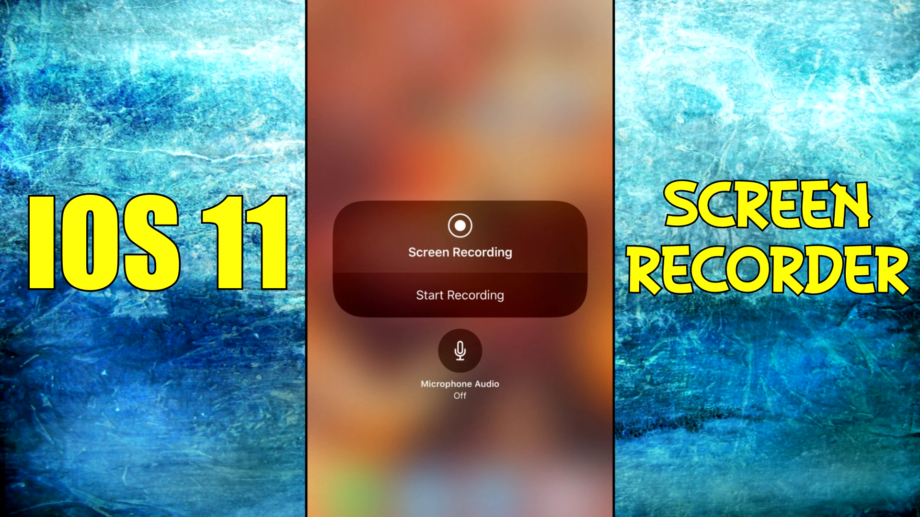
pyautogui.click(460, 352)
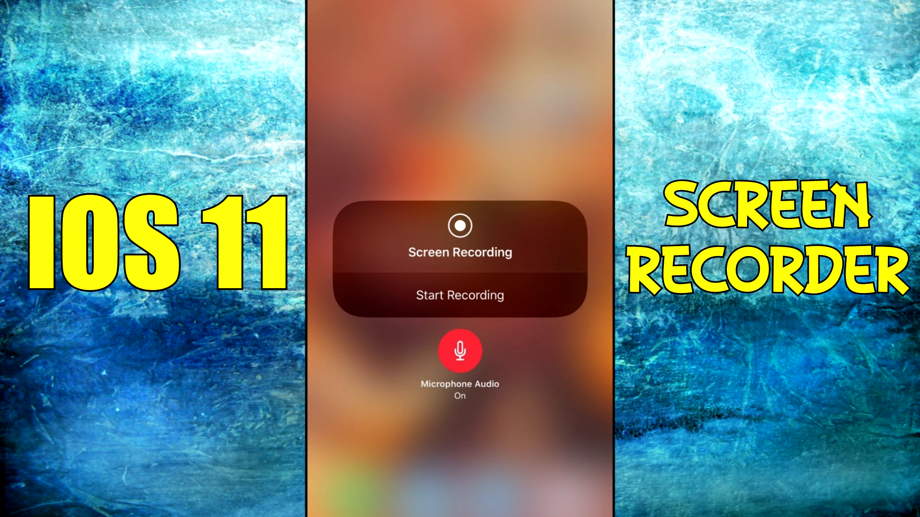
pyautogui.click(460, 351)
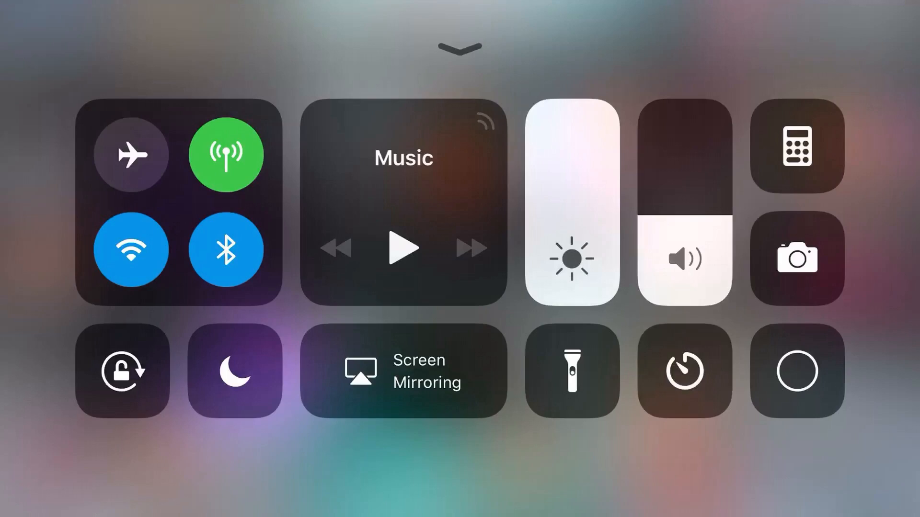
# Return to Bleach Brave Souls and reach Prepare for Quest with Team 4 and an ally chosen.
pyautogui.click(796, 372)
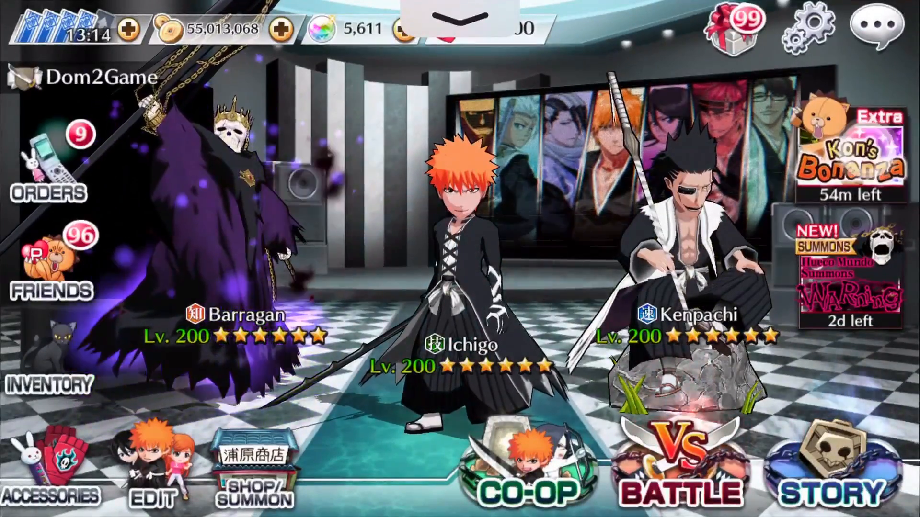
pyautogui.click(850, 155)
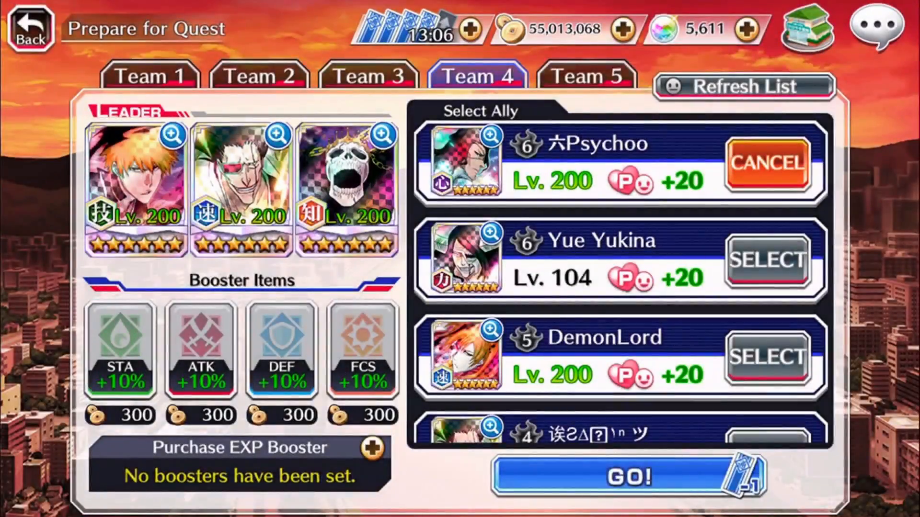
# Launch the quest with Team 4 and attack enemies with Ichigo on the city street.
pyautogui.click(628, 476)
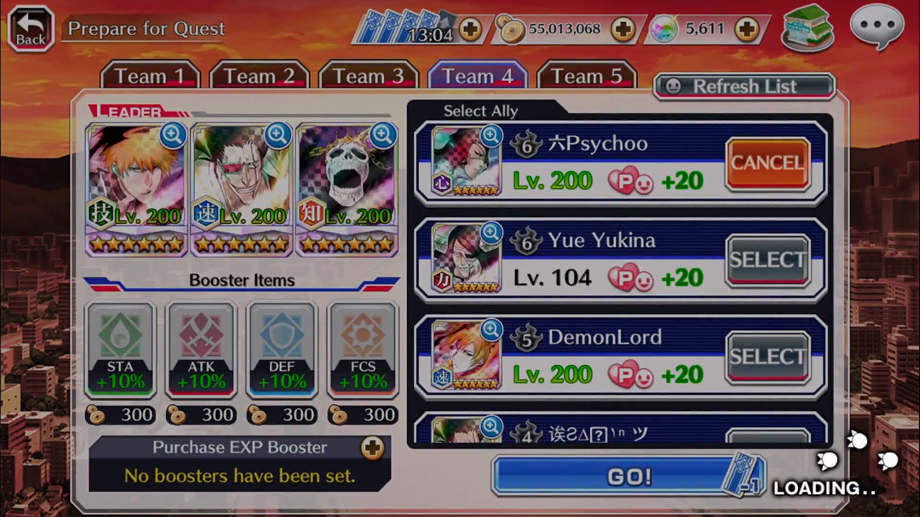
pyautogui.click(613, 478)
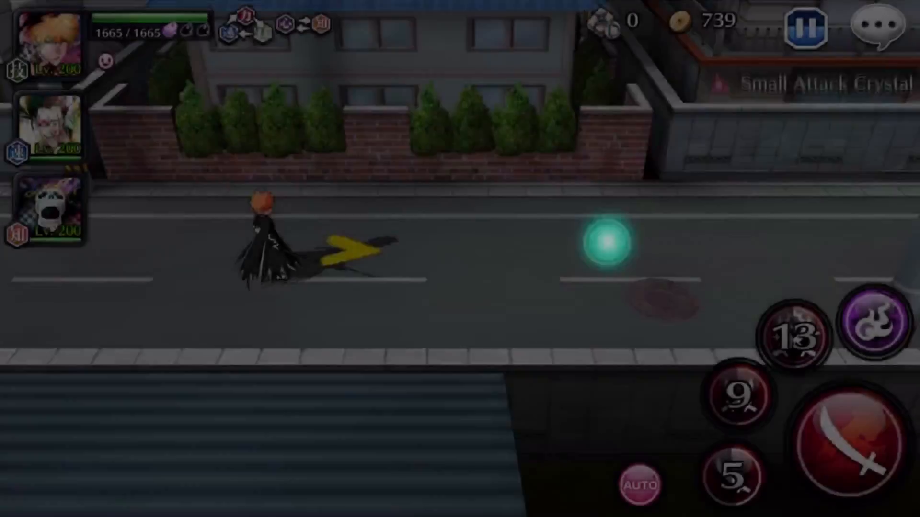
pyautogui.click(860, 443)
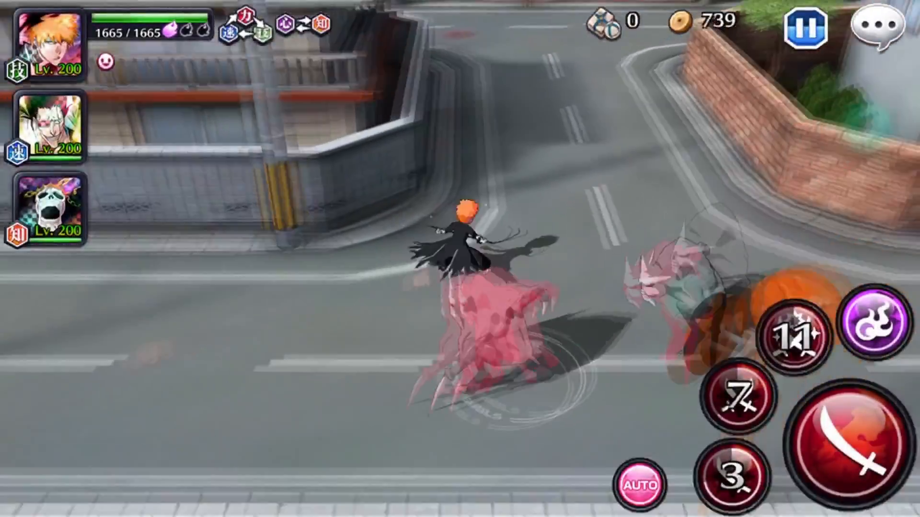